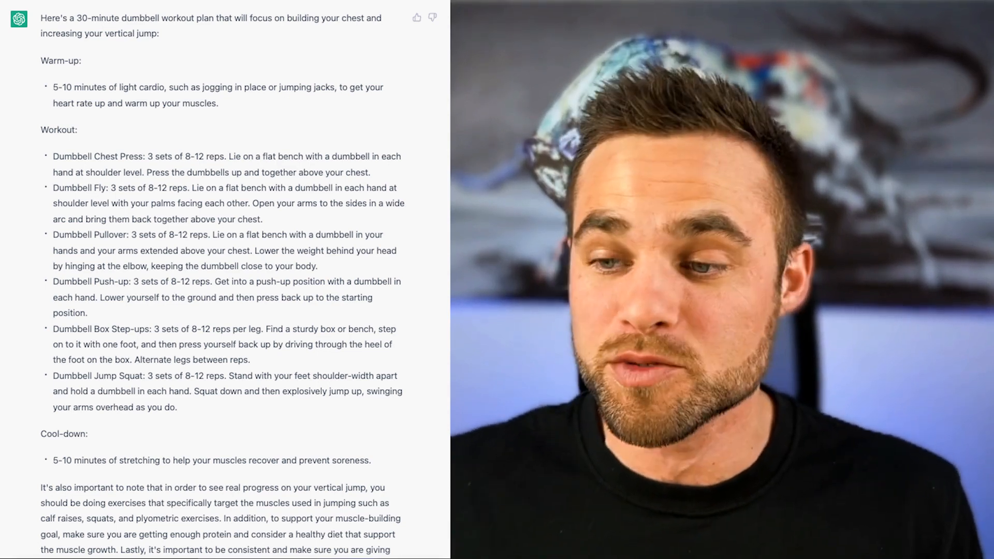
- Open the 'Steph Curry Shooter Legend' conversation from the ChatGPT sidebar
left_click(63, 90)
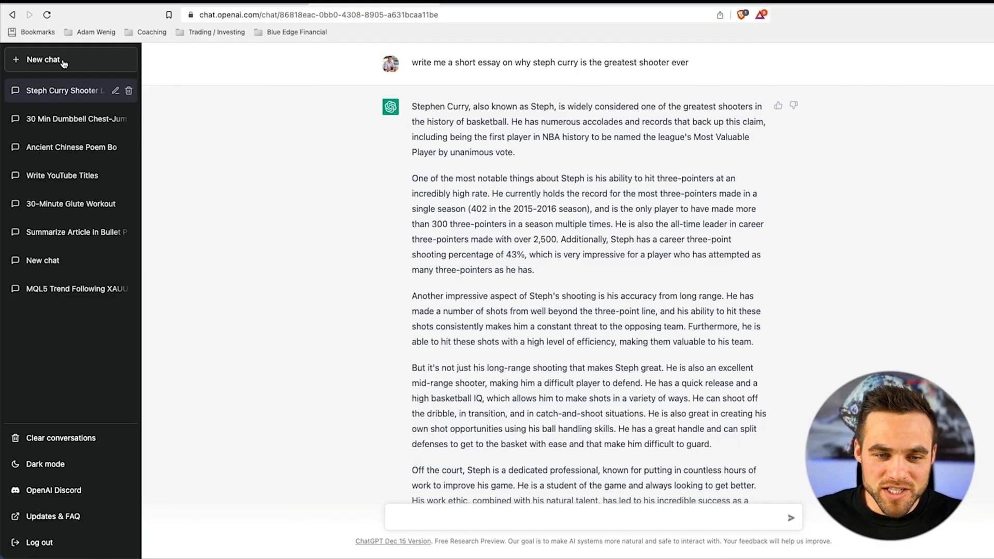
- Start a new chat and request MQL5 code for a trend-following MT5 forex expert advisor
left_click(43, 59)
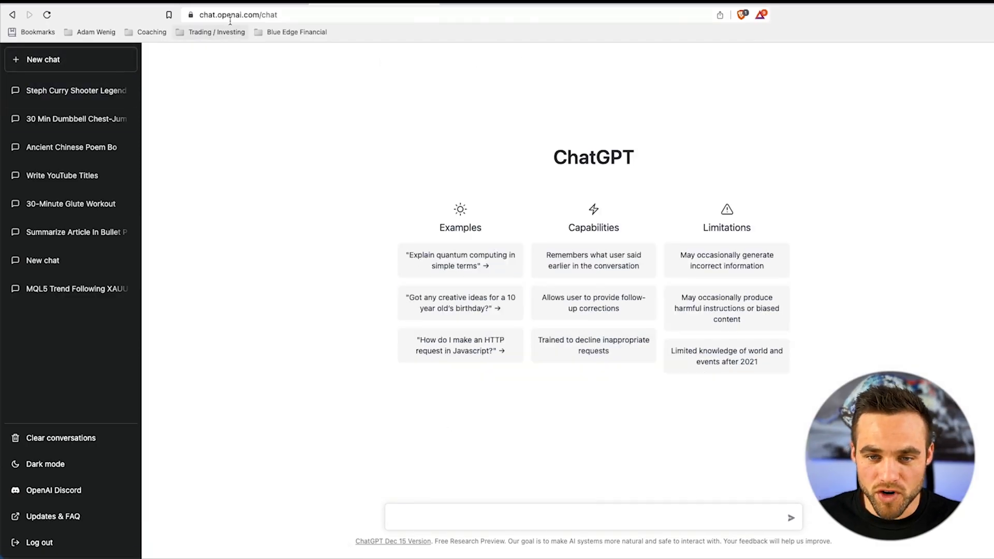
mouse_move(365, 471)
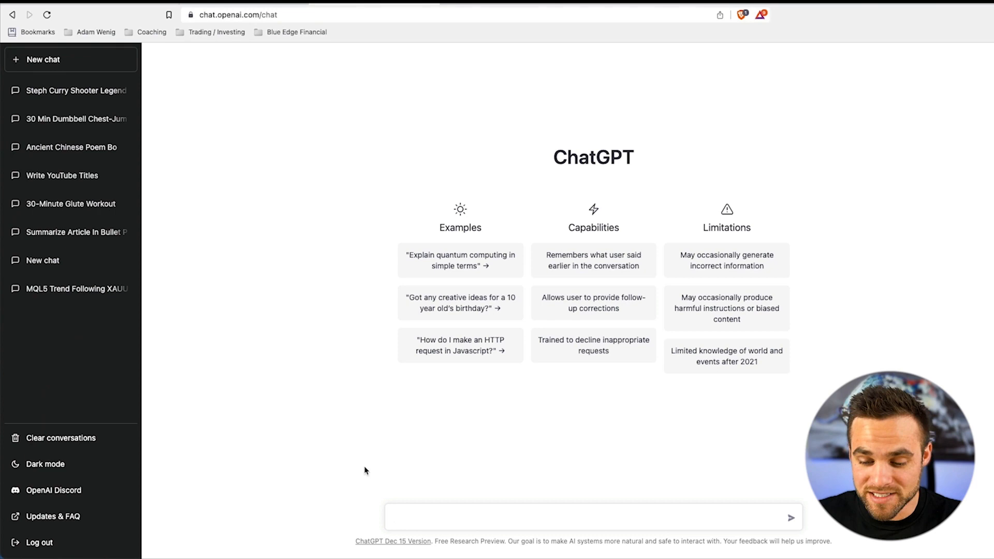
type("write me mql5 code for a forex expert advisor to trade on MT5 that uses a trend following strategy")
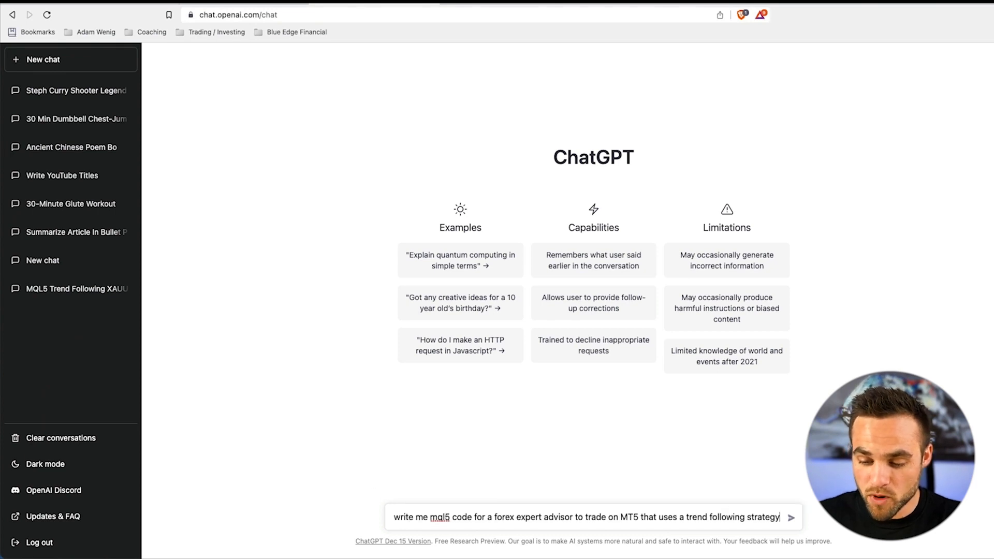
mouse_move(483, 523)
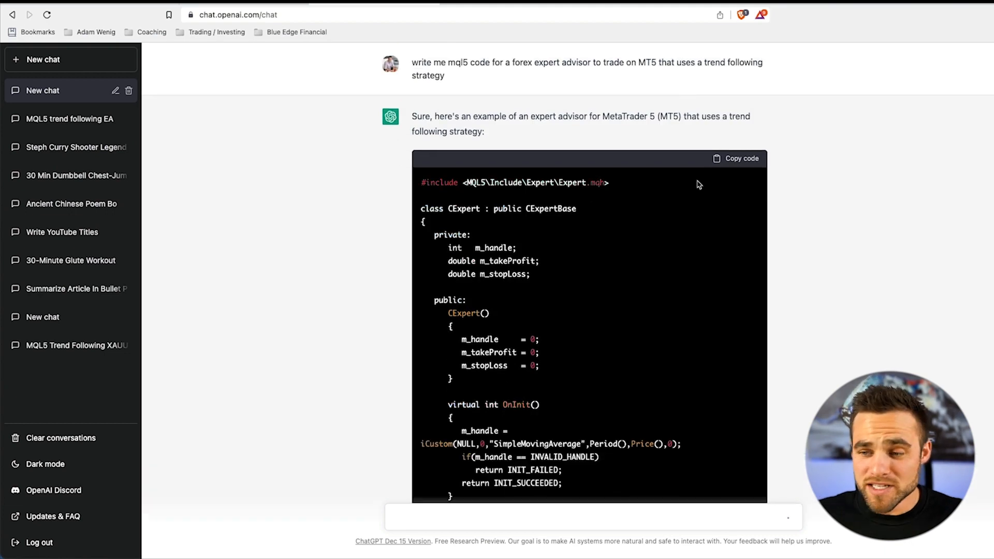
mouse_move(719, 249)
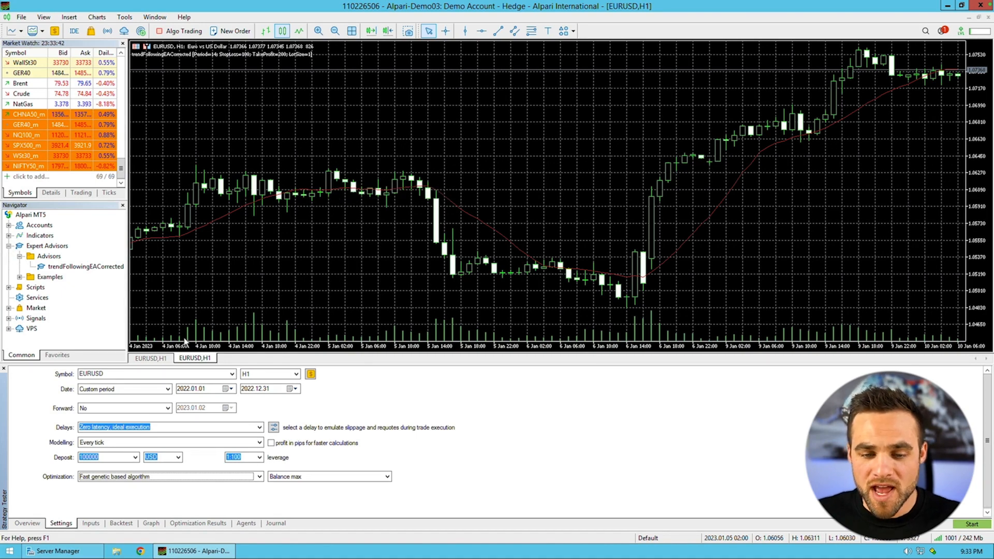
mouse_move(138, 189)
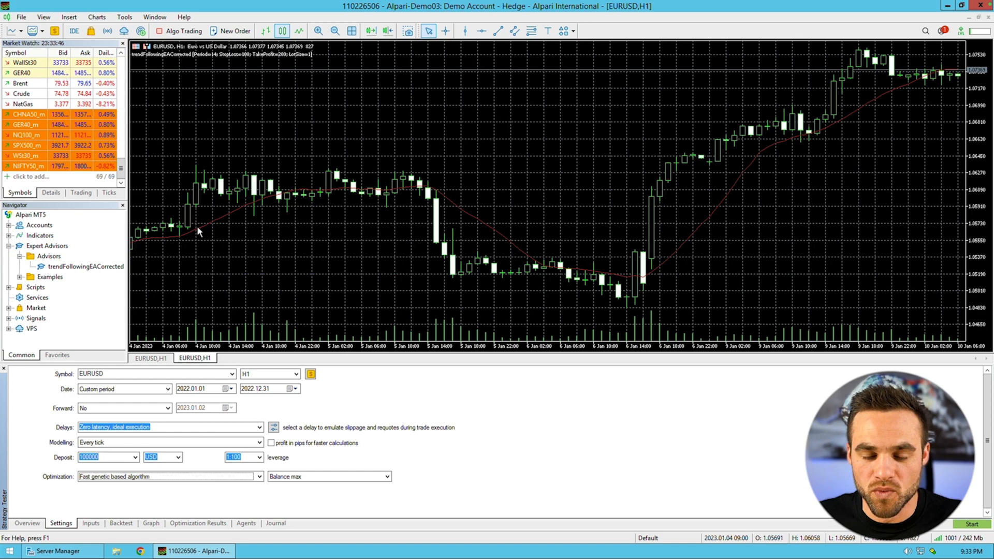
mouse_move(200, 252)
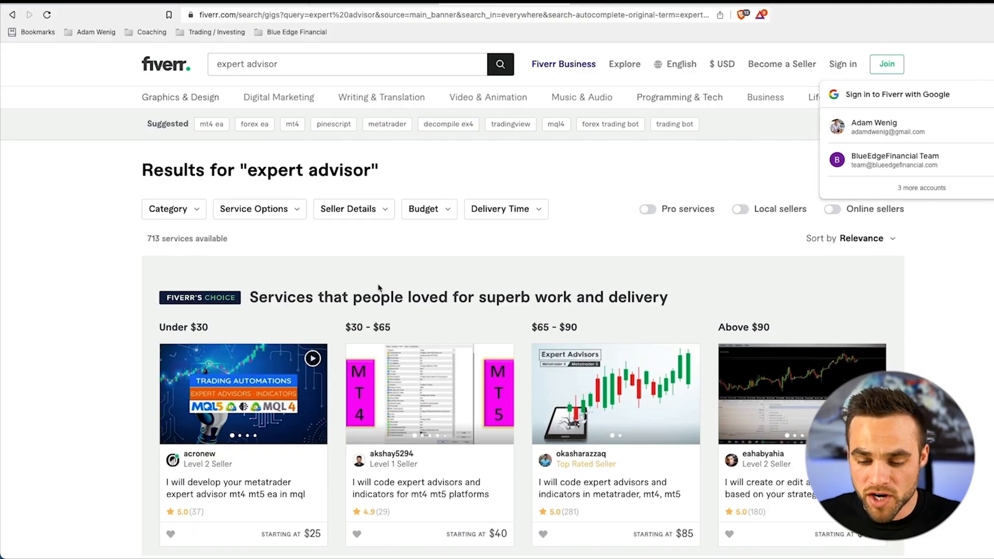
scroll("down", 3)
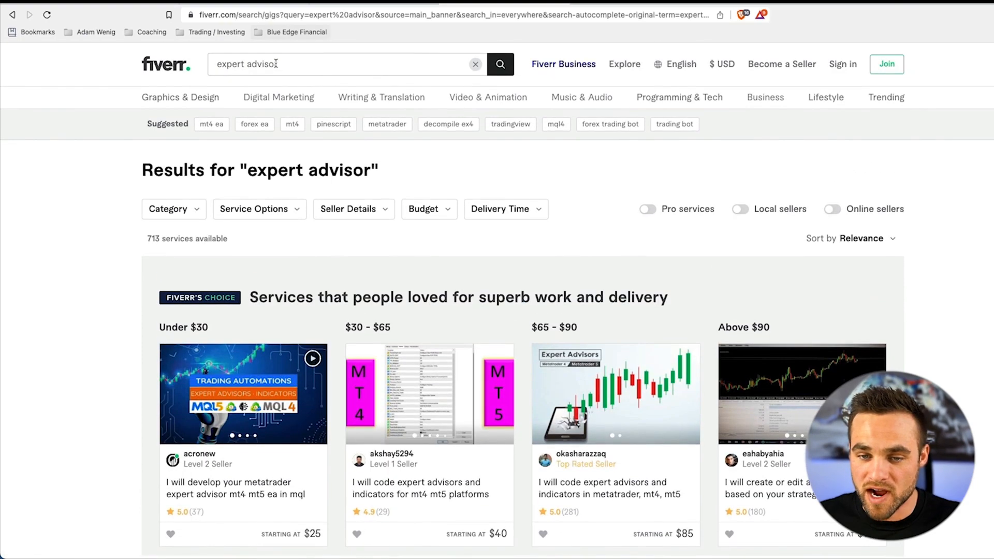
scroll("down", 3)
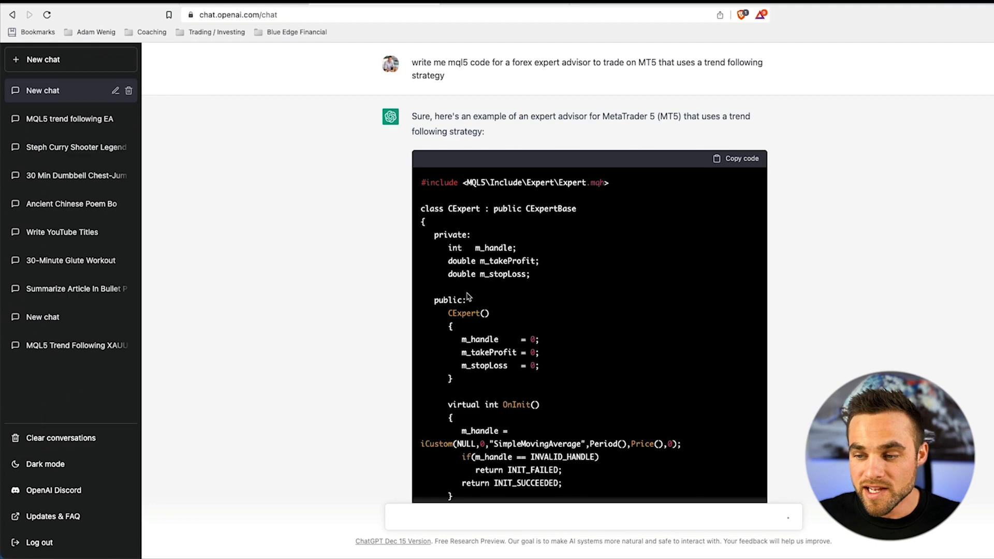
mouse_move(524, 299)
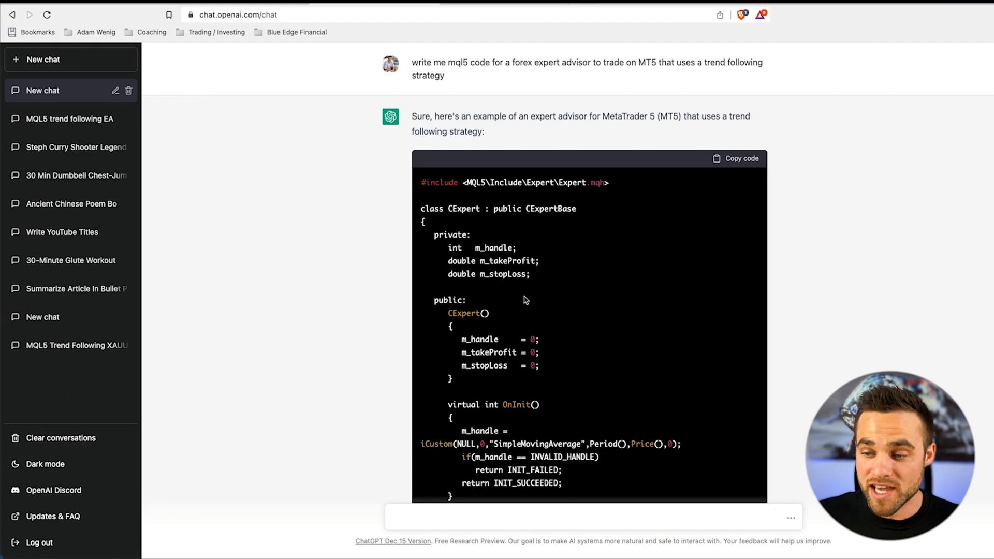
scroll("down", 3)
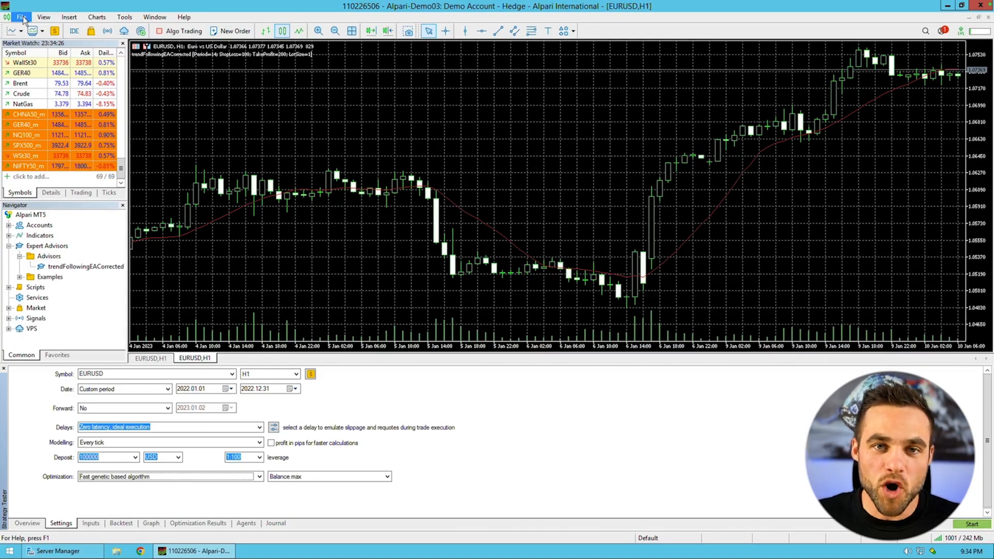
left_click(20, 17)
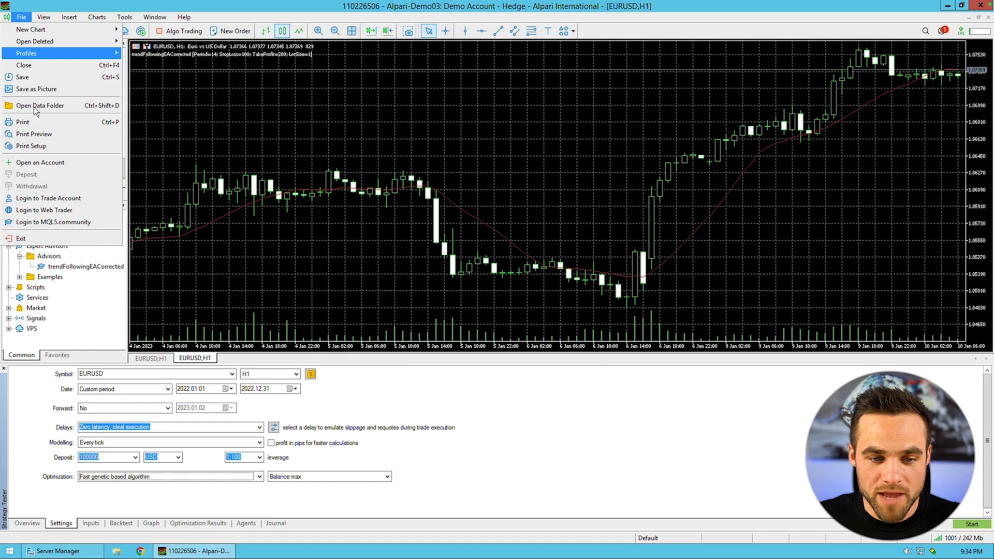
mouse_move(39, 105)
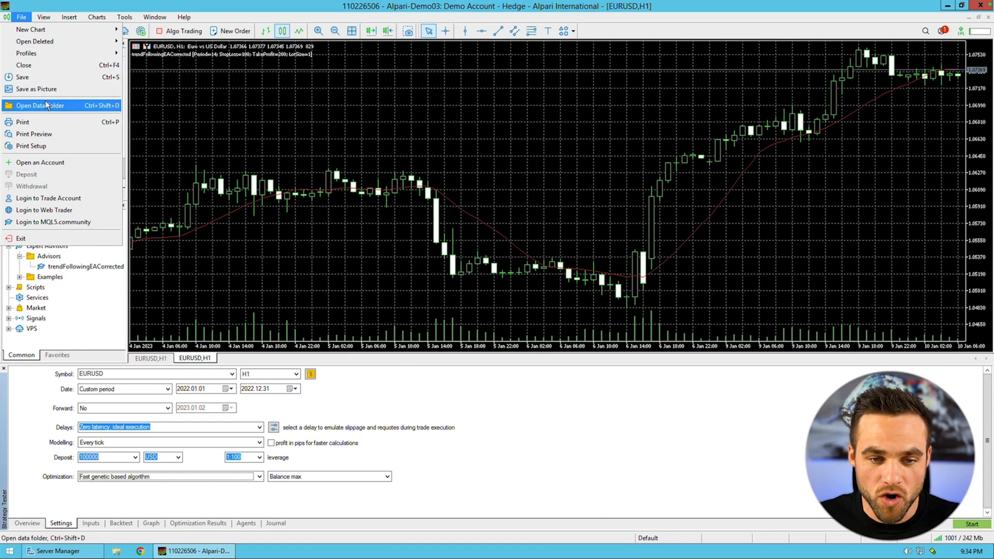
left_click(40, 105)
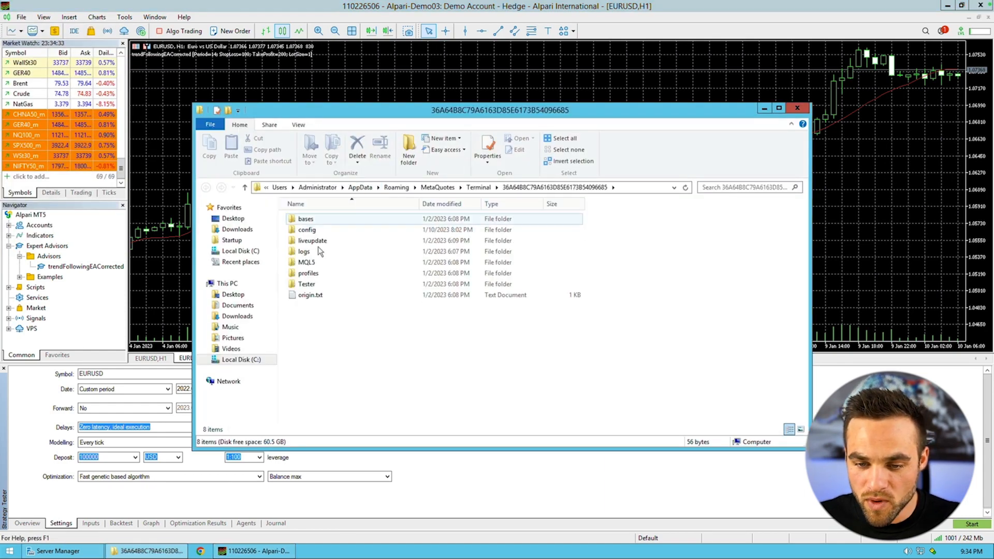
double_click(307, 262)
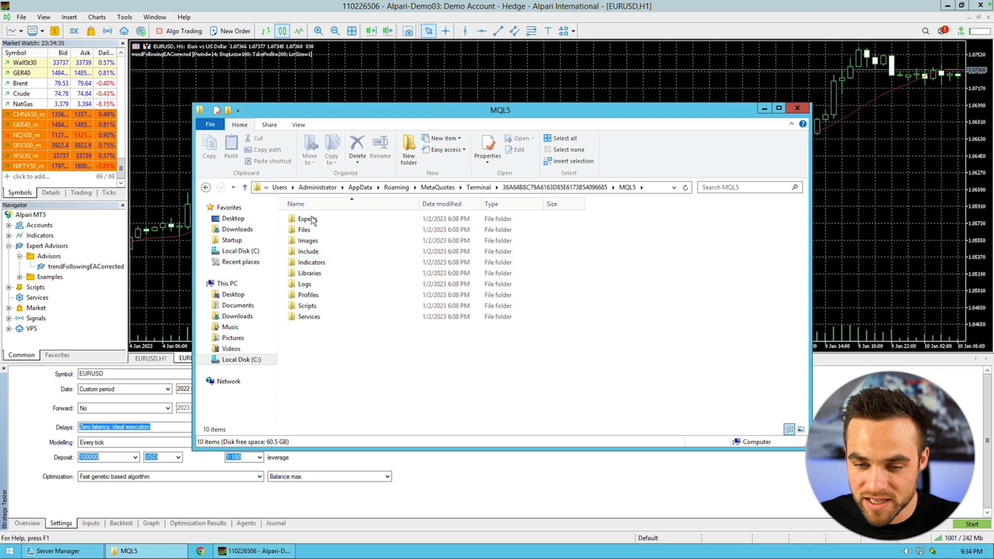
double_click(308, 218)
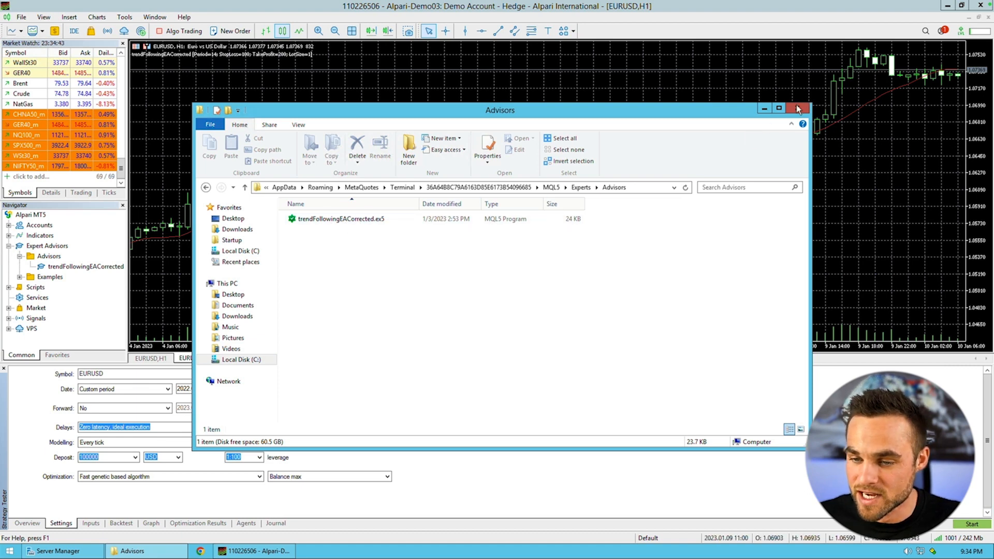
mouse_move(797, 108)
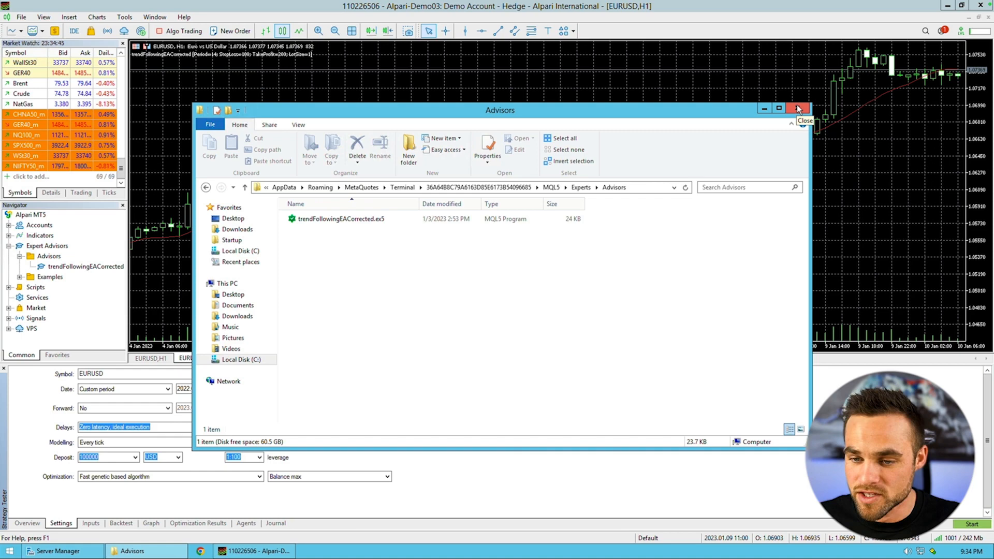
left_click(797, 108)
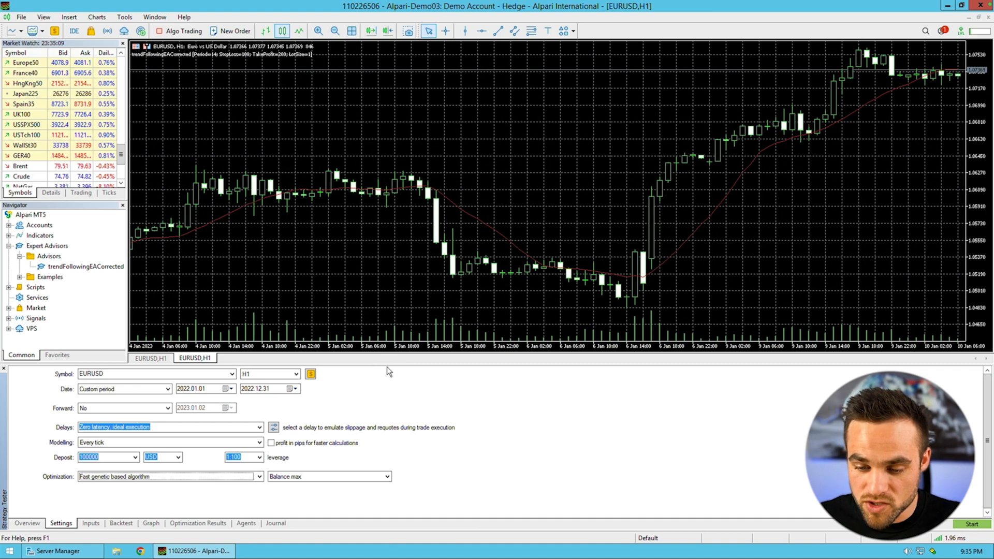
mouse_move(387, 315)
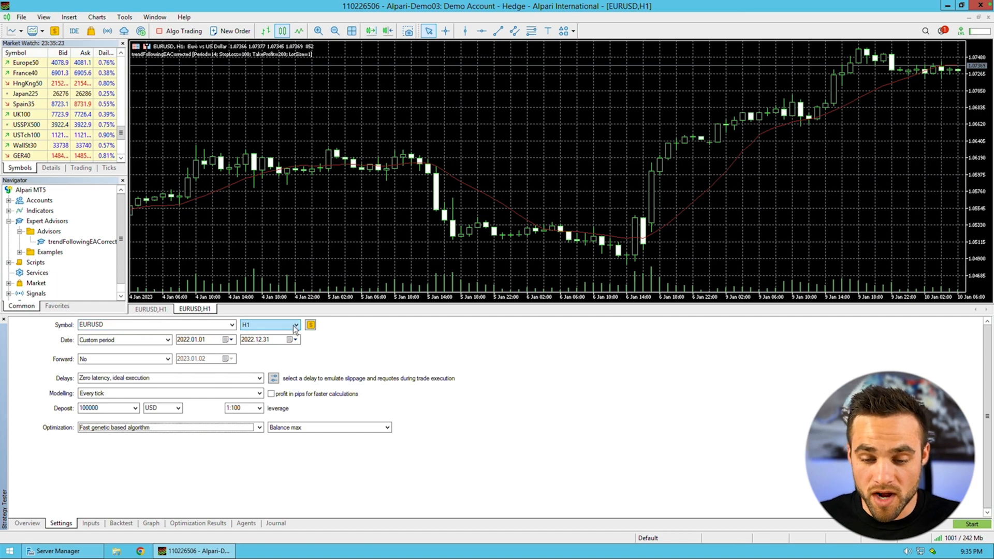
mouse_move(264, 334)
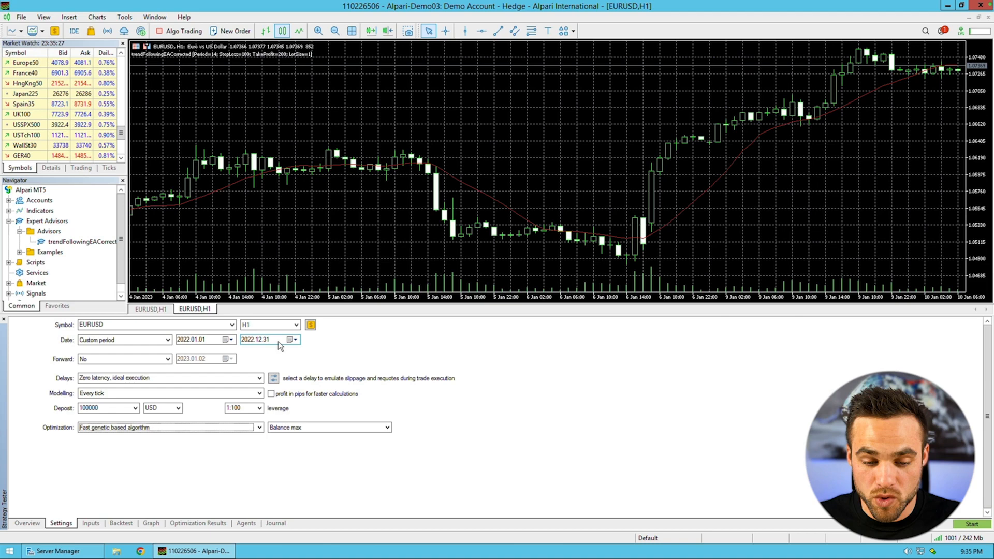
- Select the Strategy Tester's starting deposit value to edit it
left_click(101, 407)
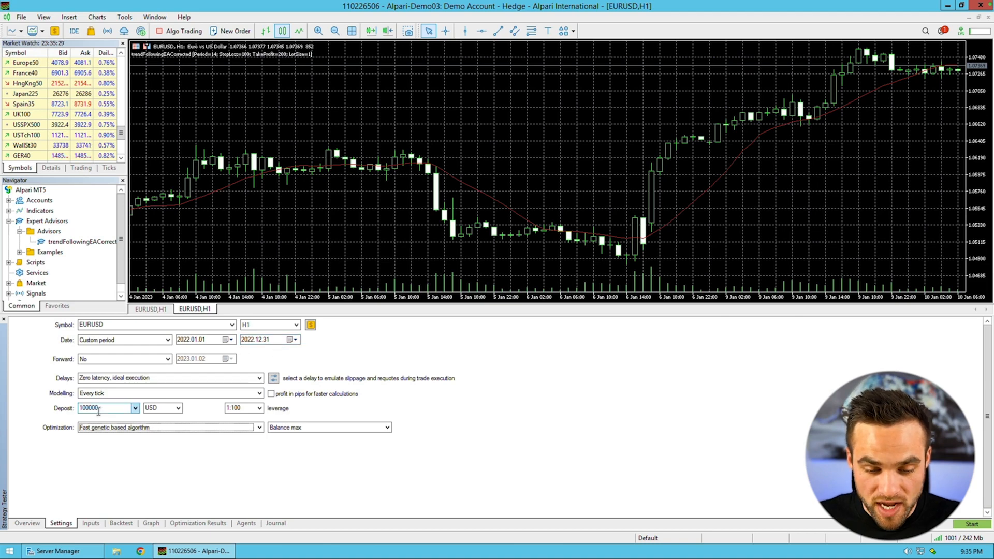
triple_click(101, 408)
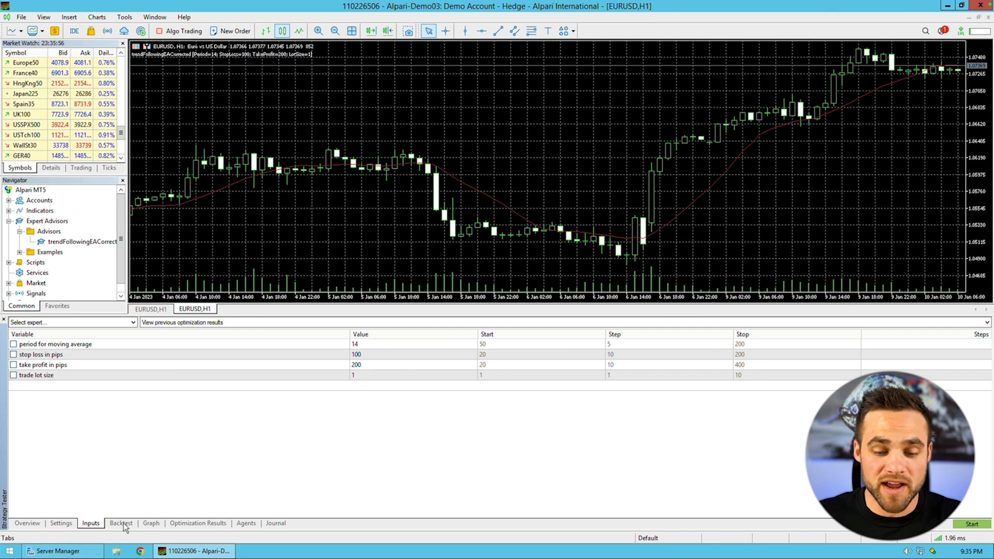
- View the backtest report showing a 47,576.67 net loss, then return to settings
left_click(121, 523)
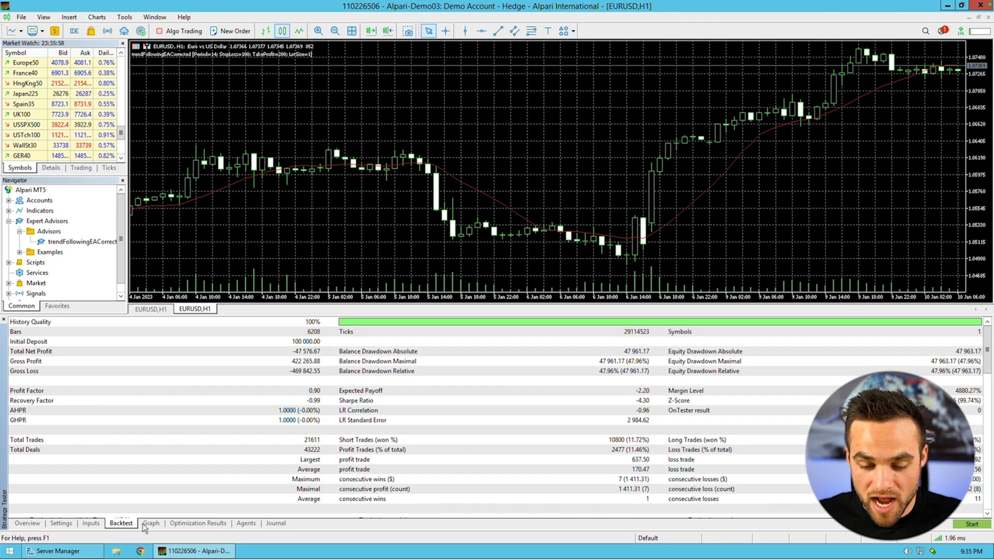
left_click(151, 523)
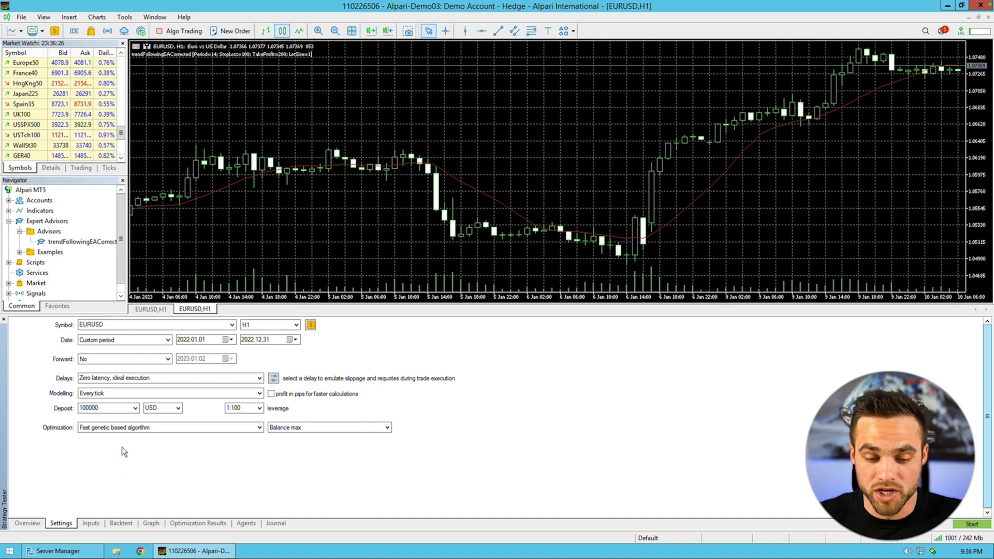
mouse_move(298, 319)
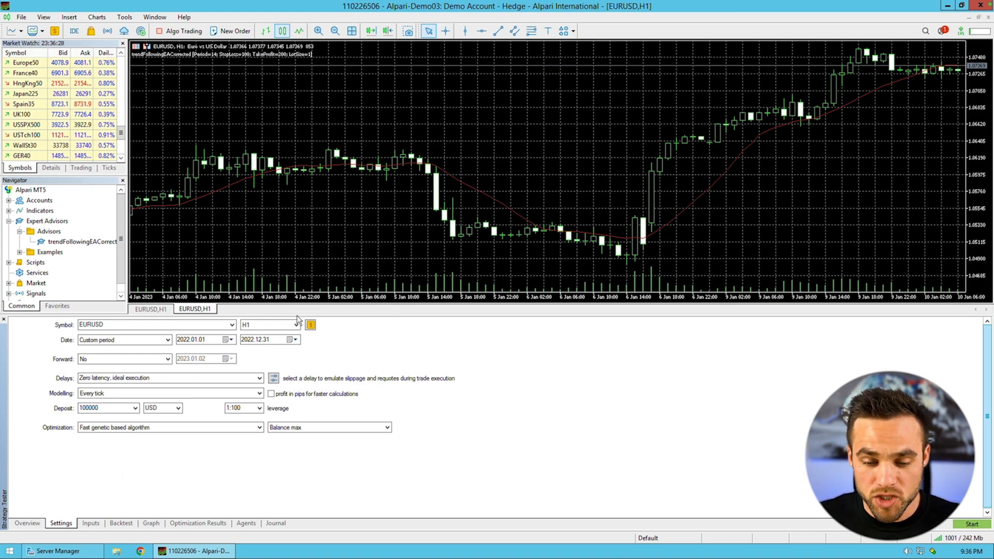
- Open the Symbol dropdown and choose All Market Watch symbols for the test
left_click(232, 324)
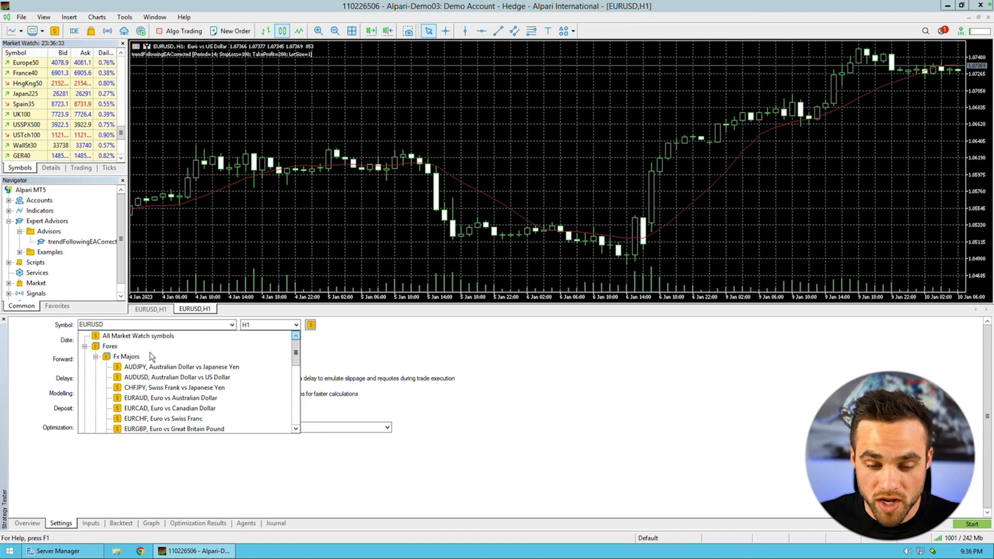
left_click(137, 335)
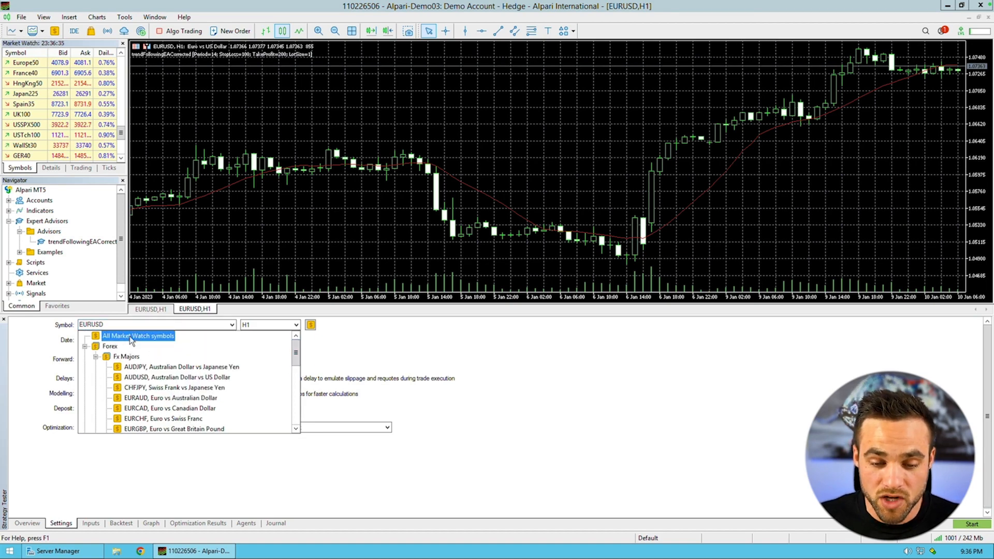
left_click(138, 335)
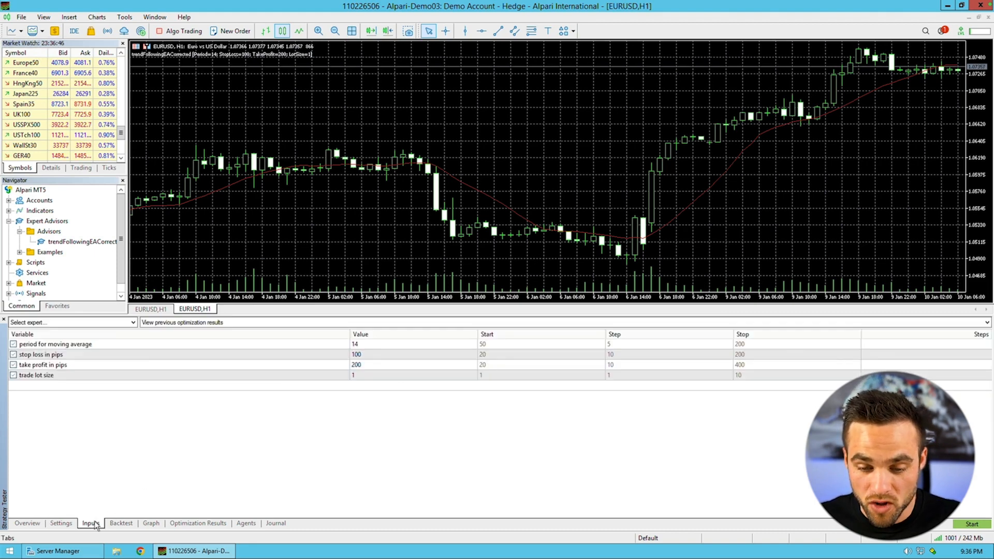
- Show the trend-following EA's input parameters in the Strategy Tester
left_click(198, 522)
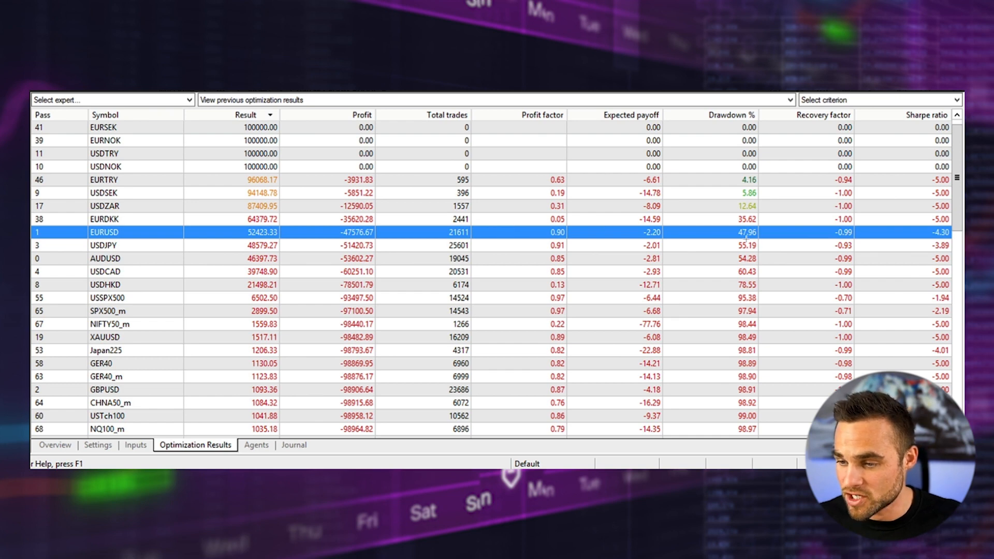
mouse_move(746, 236)
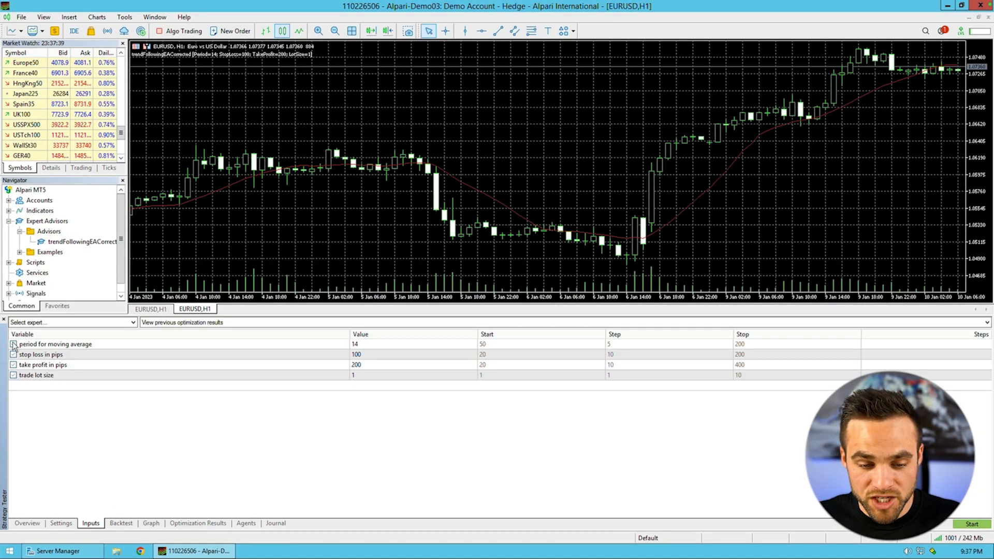
left_click(12, 344)
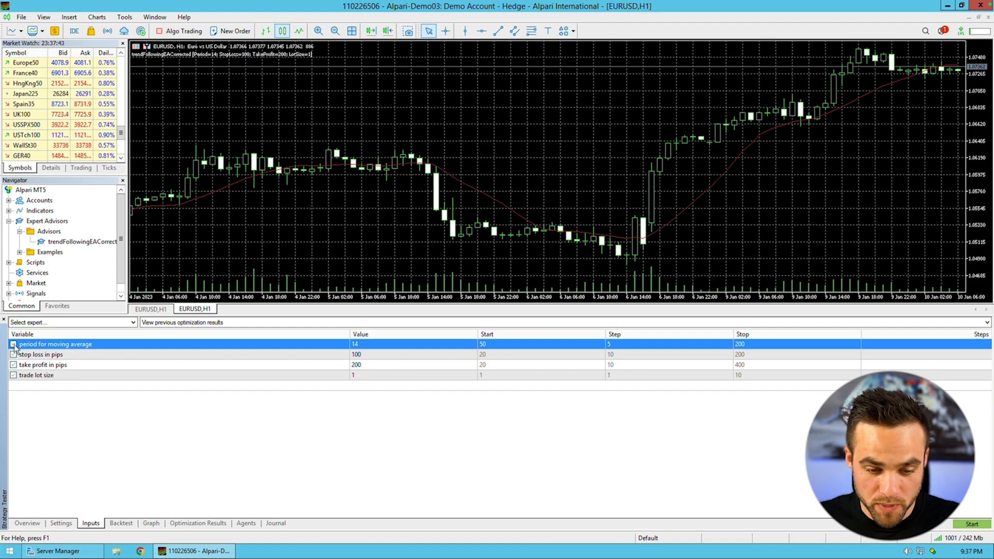
left_click(61, 523)
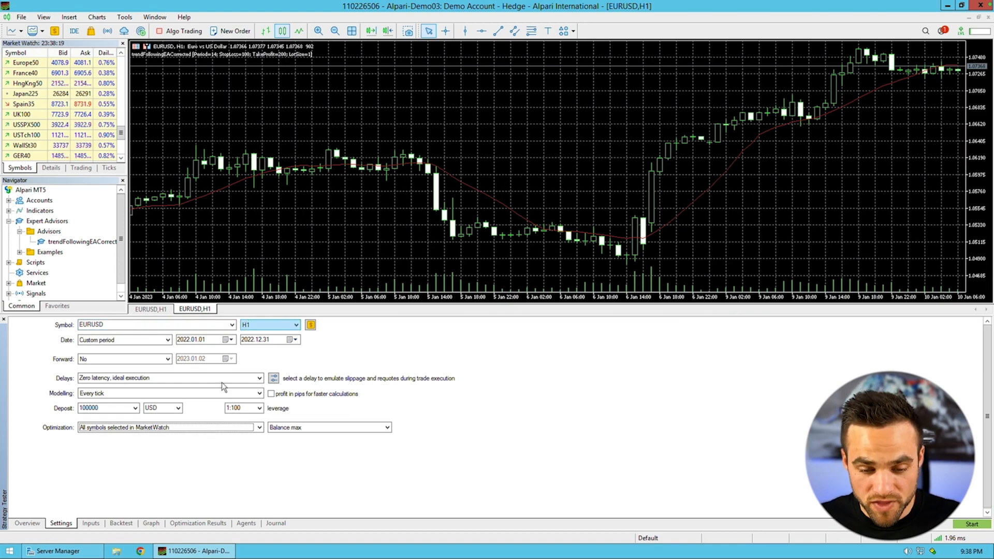
left_click(256, 427)
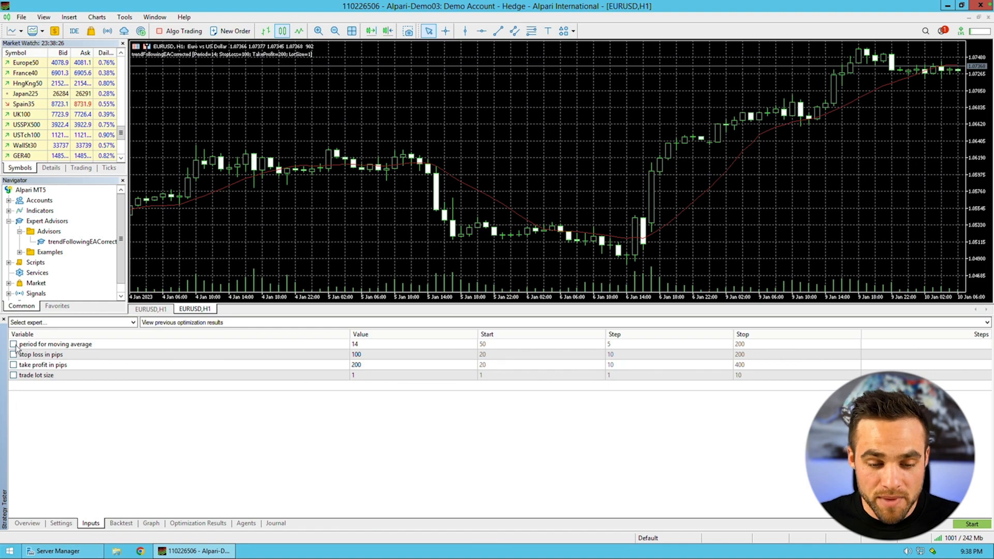
- Enable moving average period optimization and launch the run
left_click(12, 343)
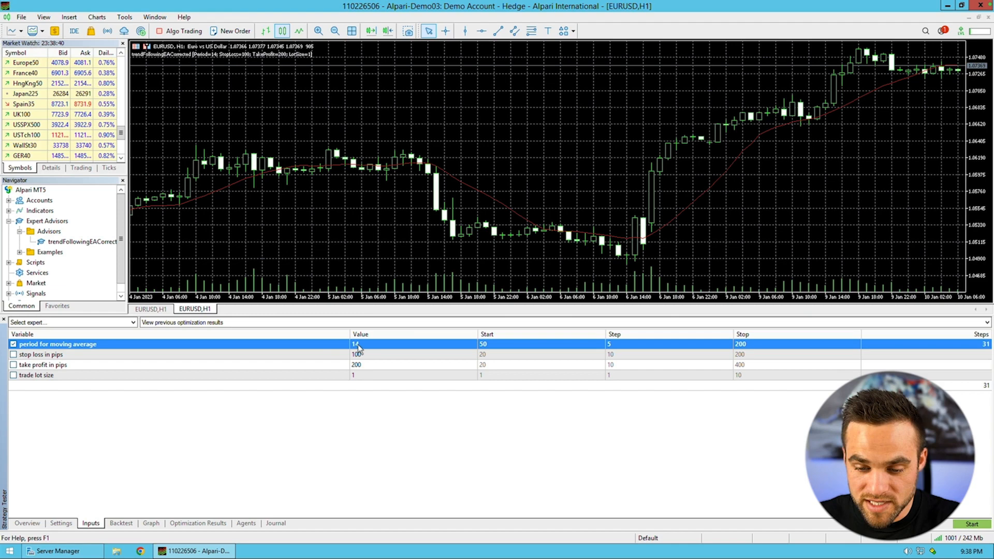
mouse_move(500, 348)
type("10")
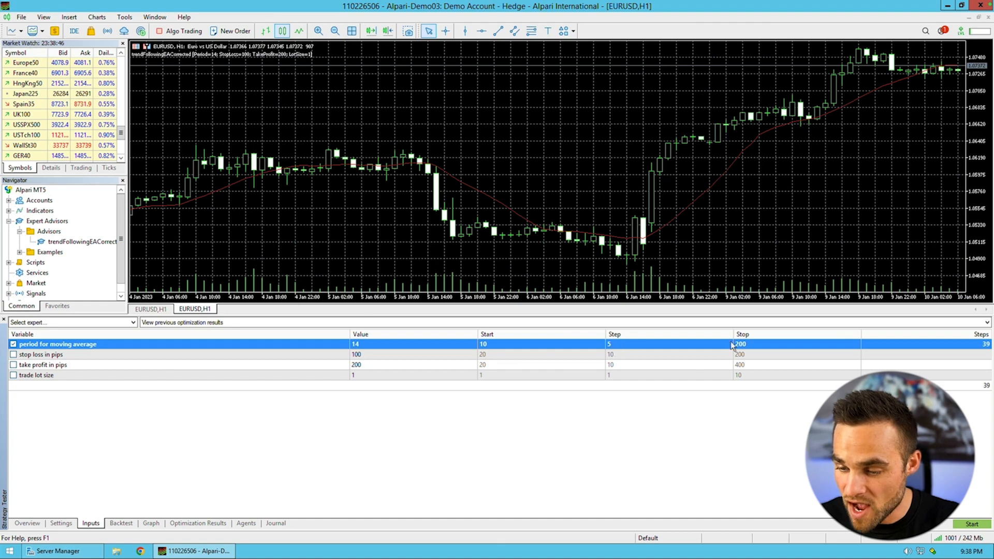
mouse_move(709, 347)
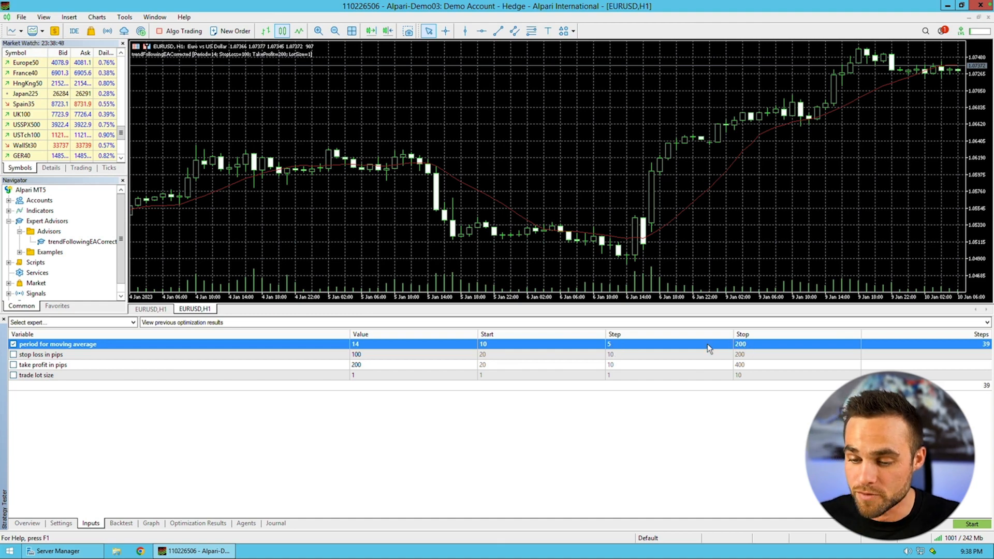
mouse_move(494, 347)
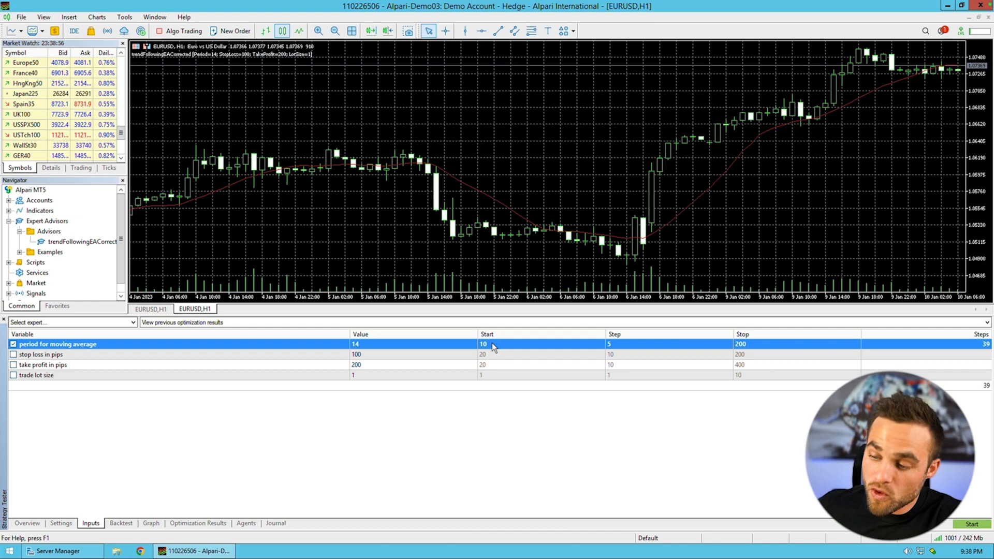
mouse_move(983, 308)
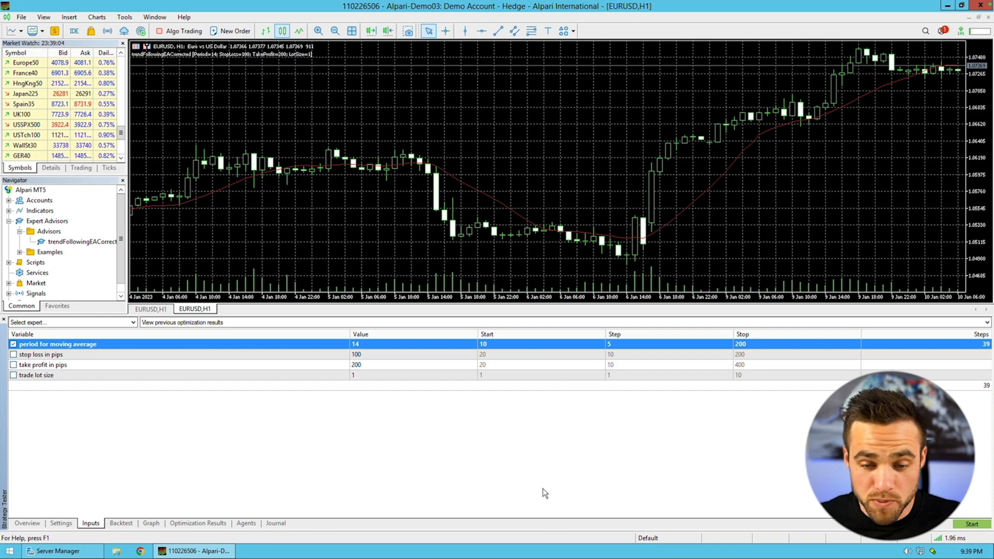
left_click(197, 522)
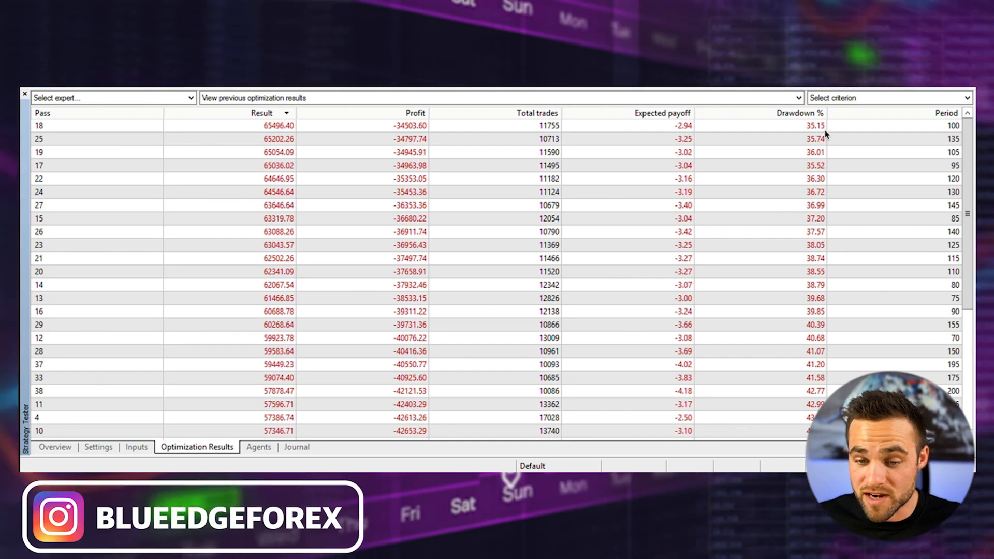
mouse_move(881, 144)
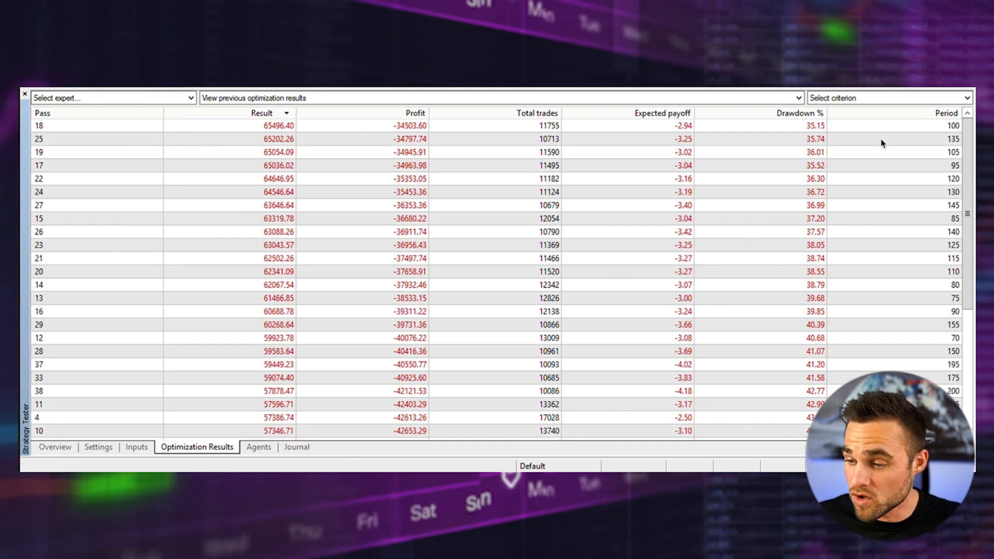
mouse_move(948, 220)
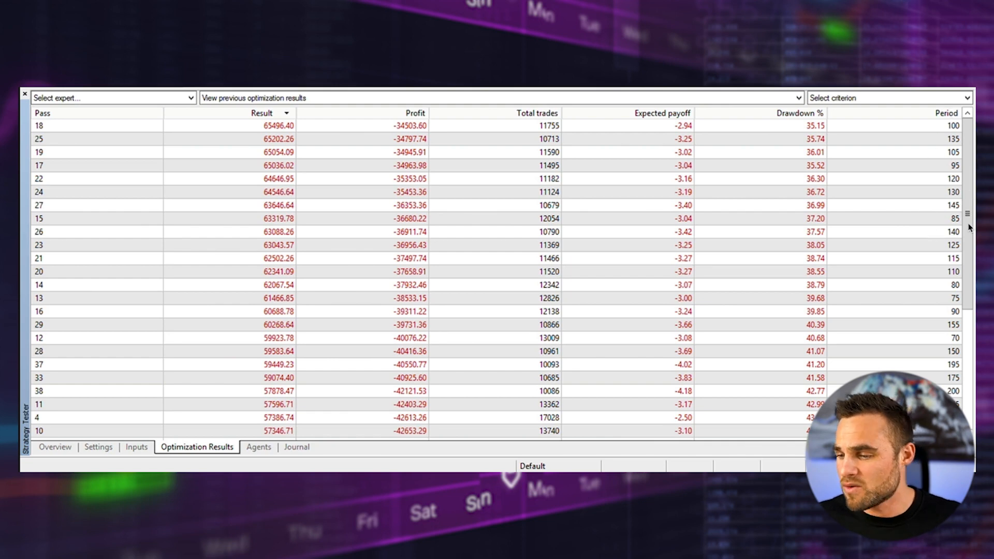
mouse_move(948, 133)
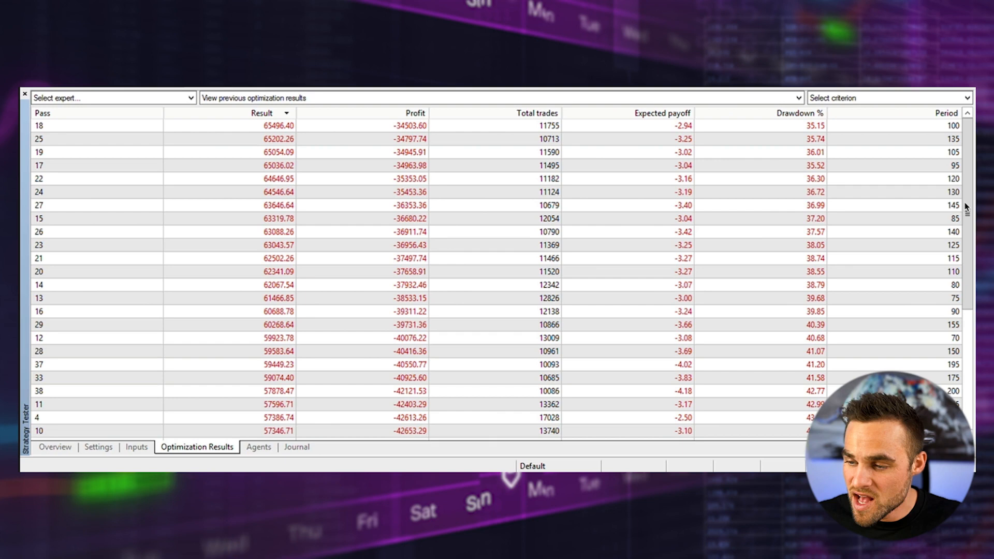
mouse_move(937, 169)
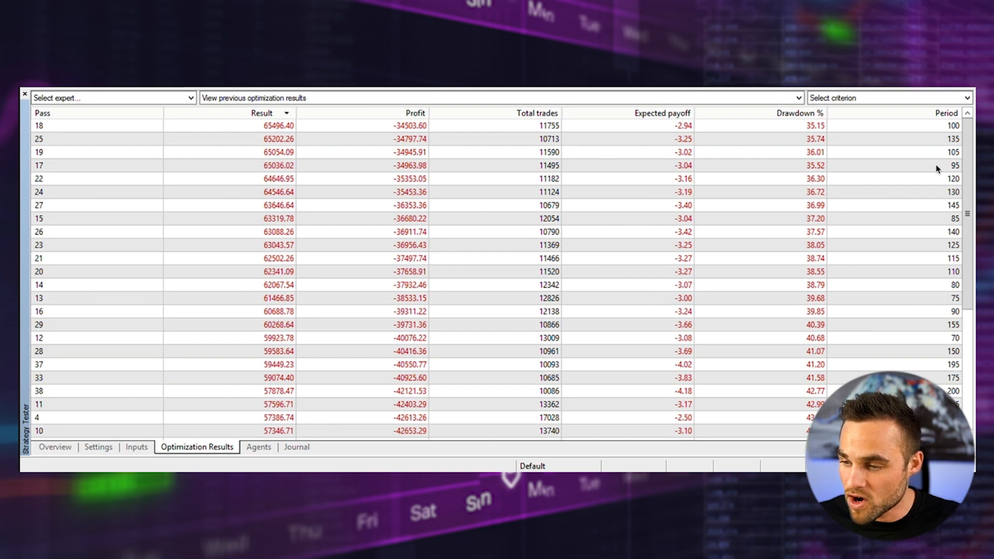
mouse_move(933, 182)
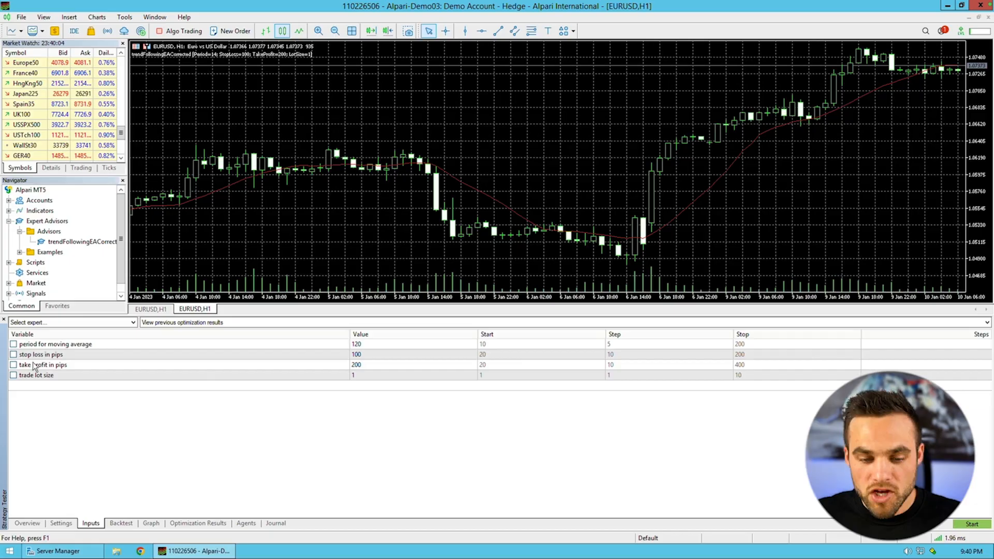
mouse_move(367, 348)
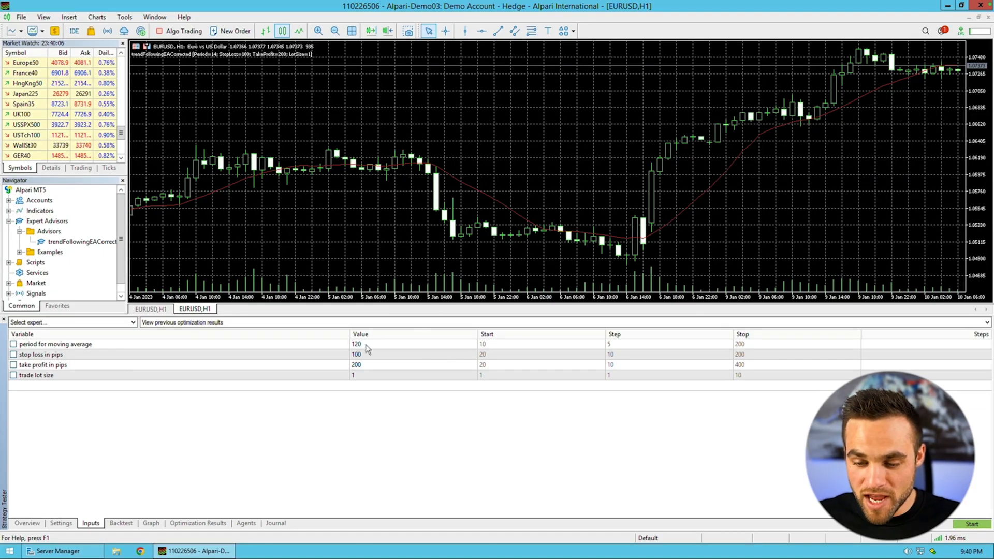
mouse_move(335, 352)
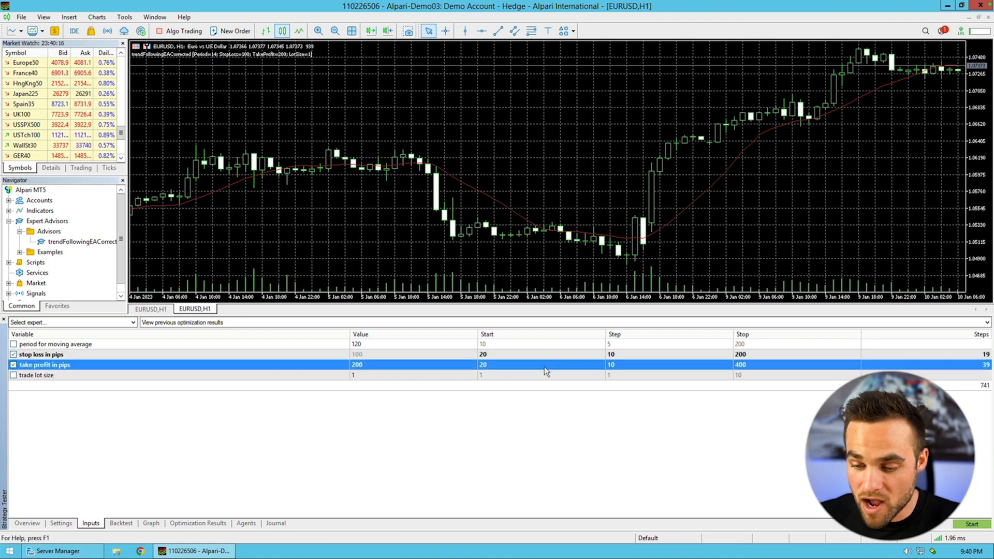
- Set the take profit optimization start value to 20
left_click(482, 354)
type("1")
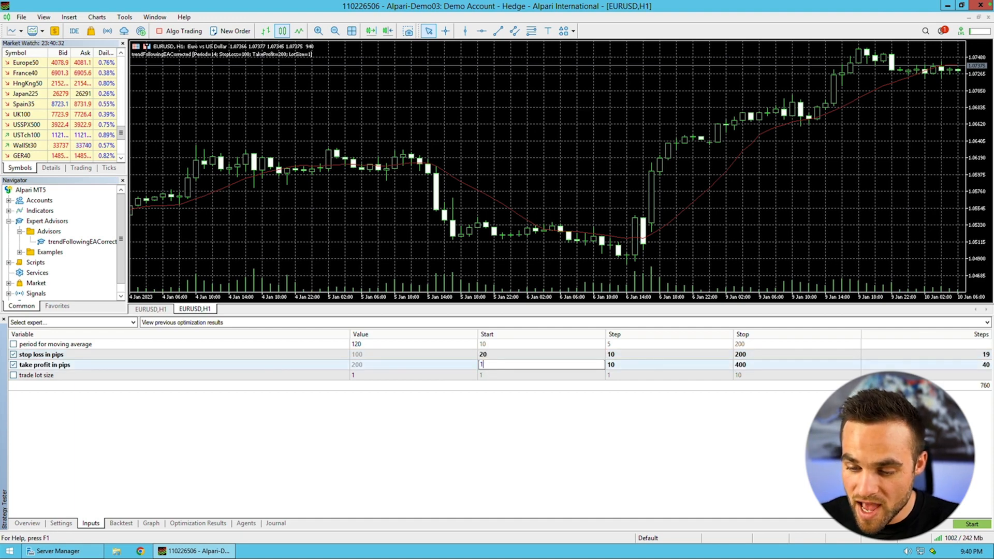
type("20")
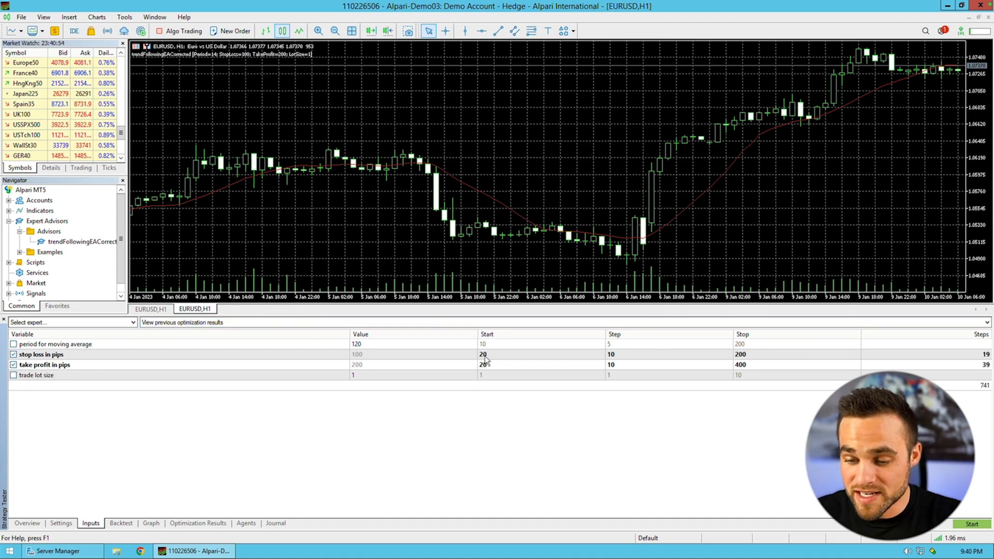
mouse_move(645, 361)
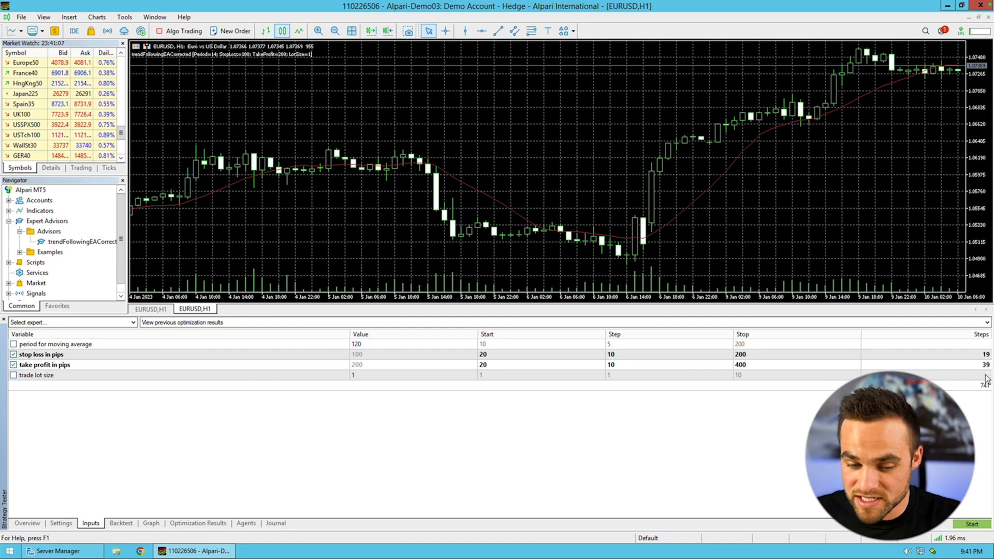
mouse_move(260, 518)
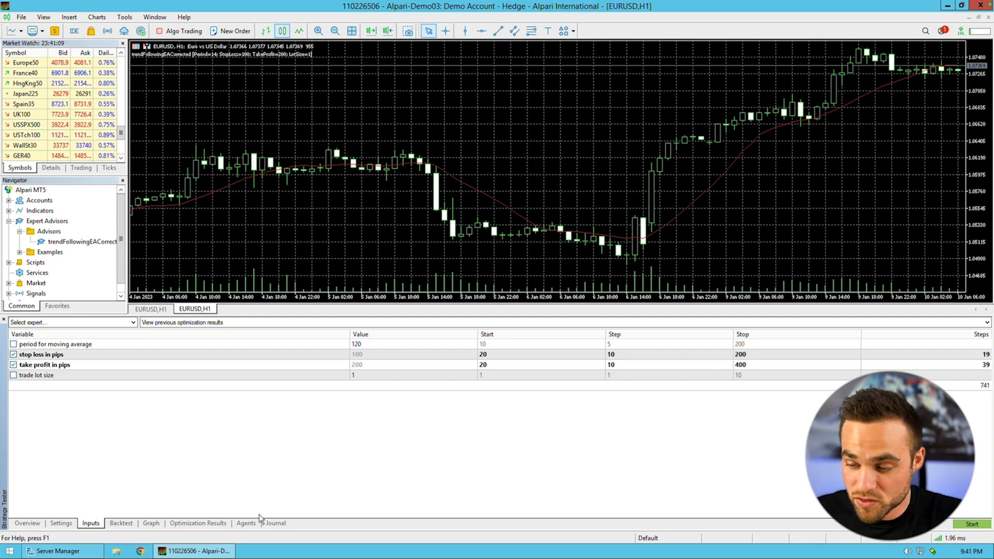
mouse_move(605, 420)
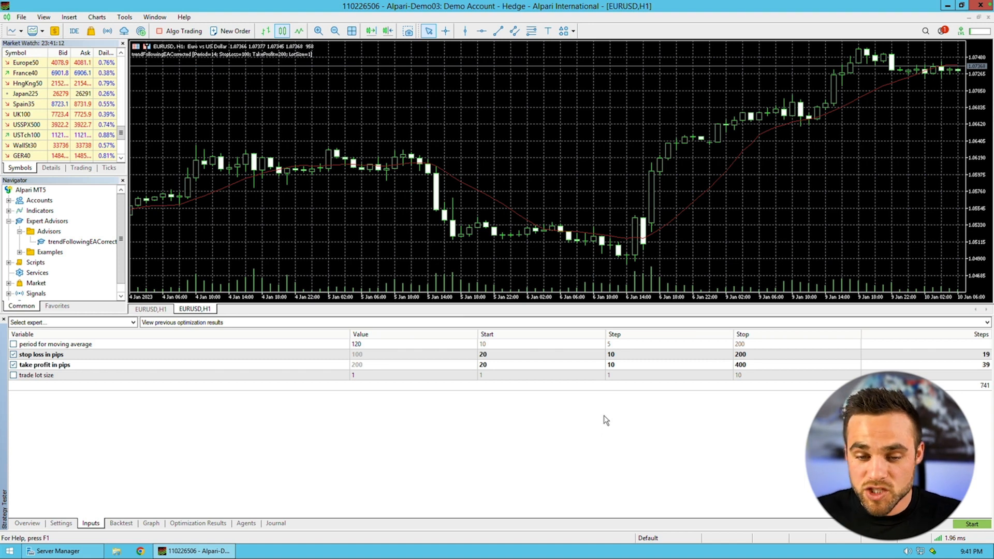
mouse_move(485, 425)
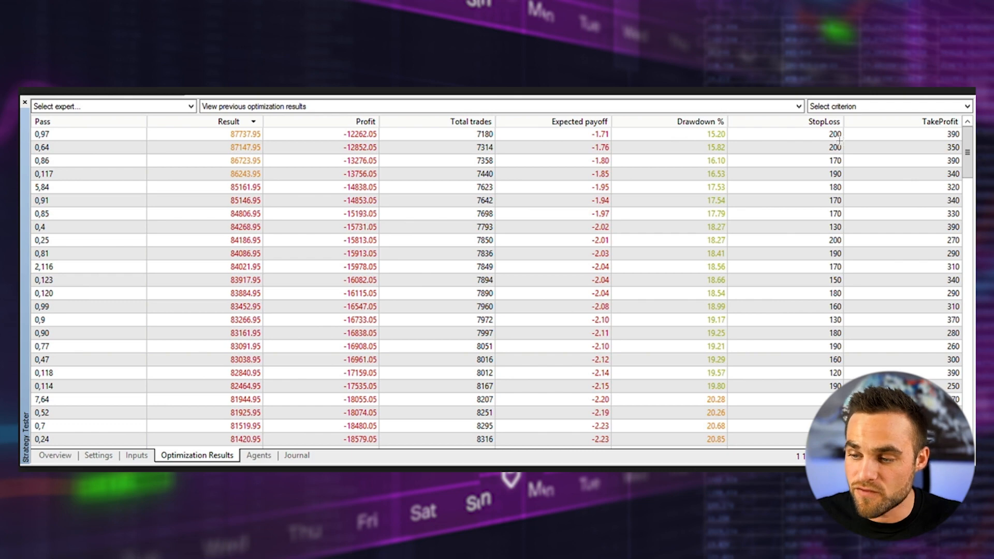
mouse_move(868, 135)
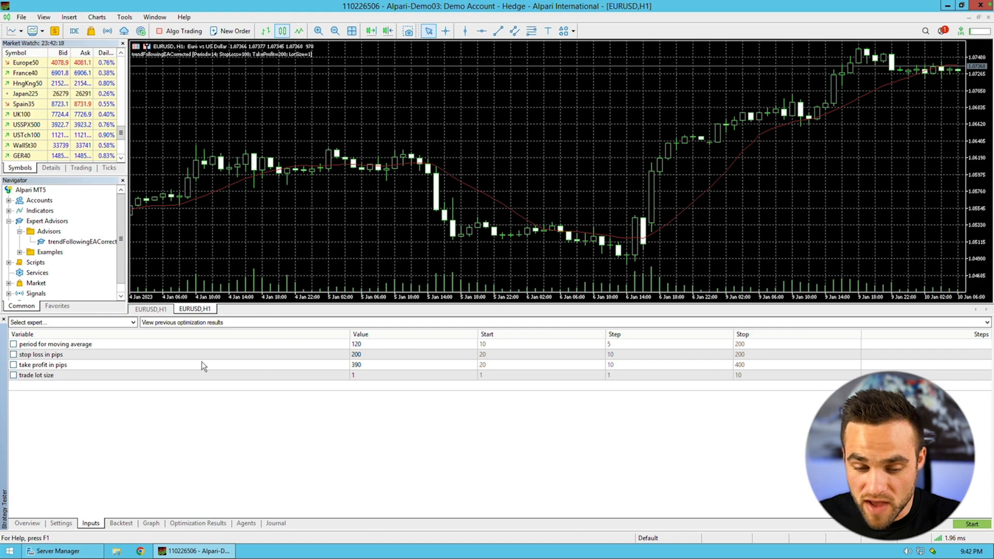
- Re-enable the moving average period for optimization
left_click(14, 344)
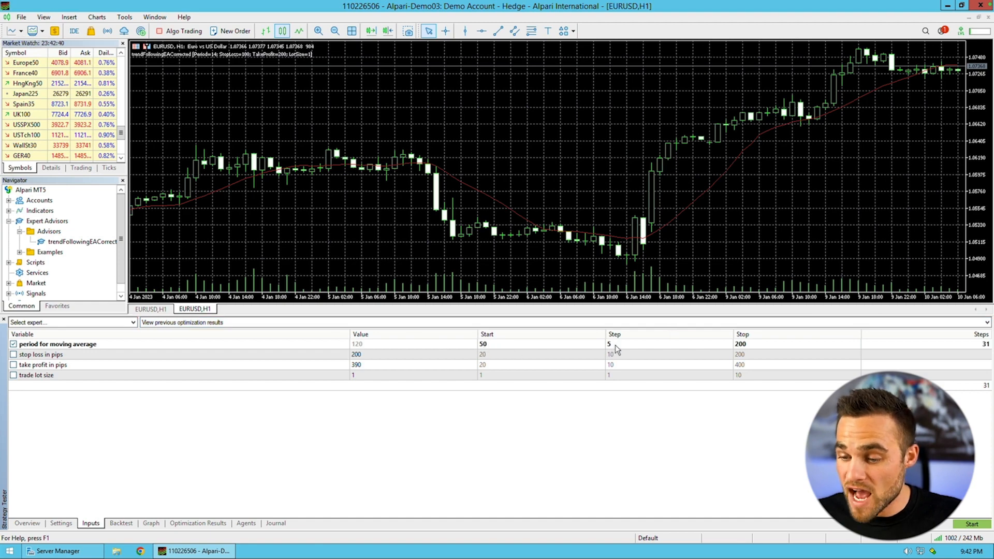
mouse_move(906, 344)
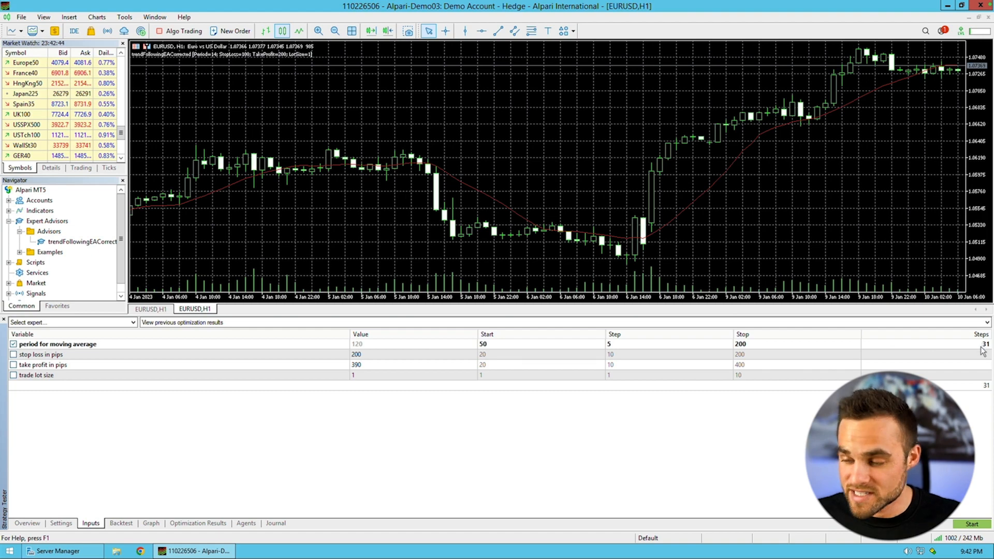
mouse_move(764, 401)
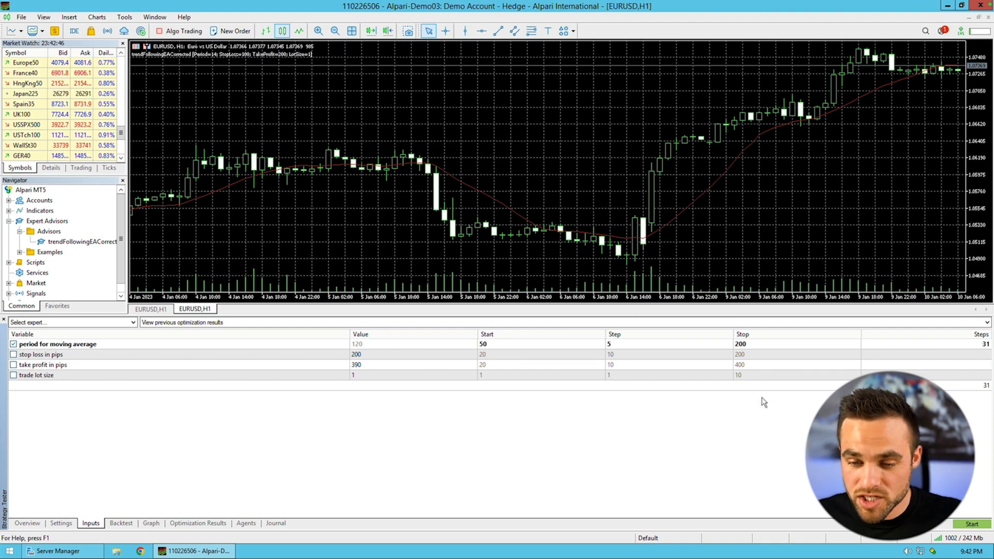